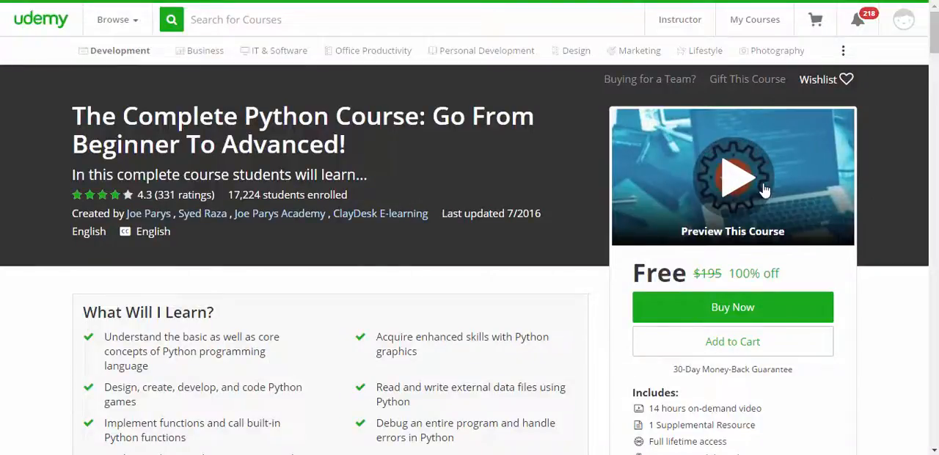
- Open The Complete Python Course's Preview This Course video in a modal
{"action": "left_click", "coordinate": [733, 178]}
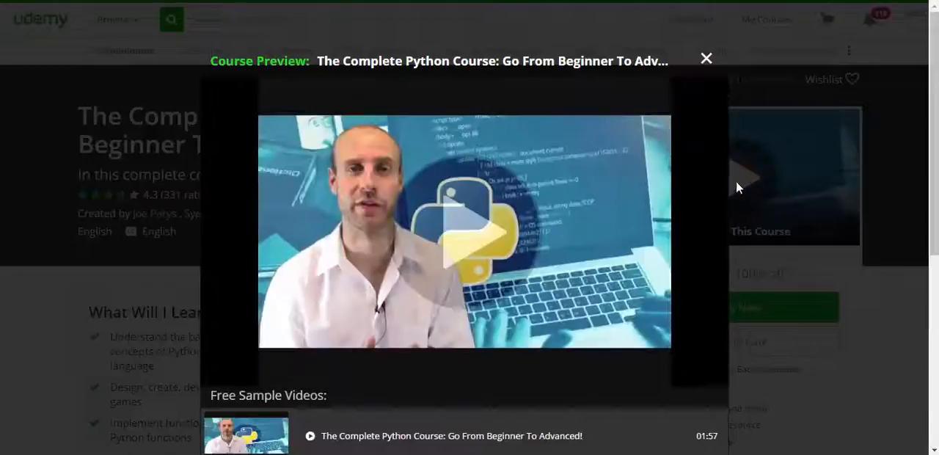
- Play the course preview video until it reaches the 'Why Program?' slide
{"action": "left_click", "coordinate": [464, 232]}
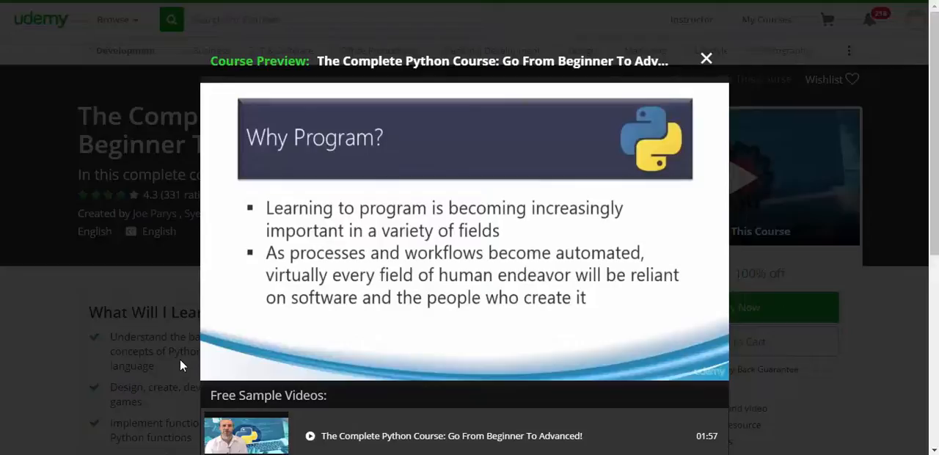
- Watch the preview past the Python coding demo to the Module 2 lecture list
{"action": "left_click", "coordinate": [465, 231]}
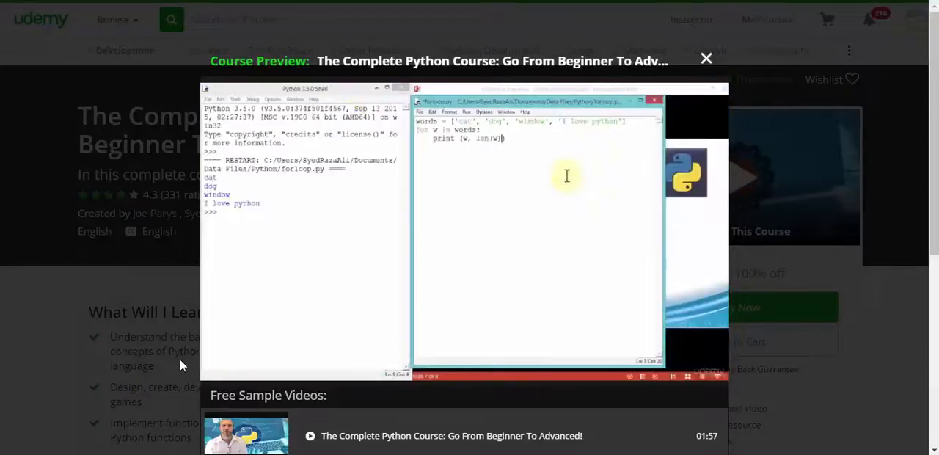
{"action": "left_click", "coordinate": [466, 112]}
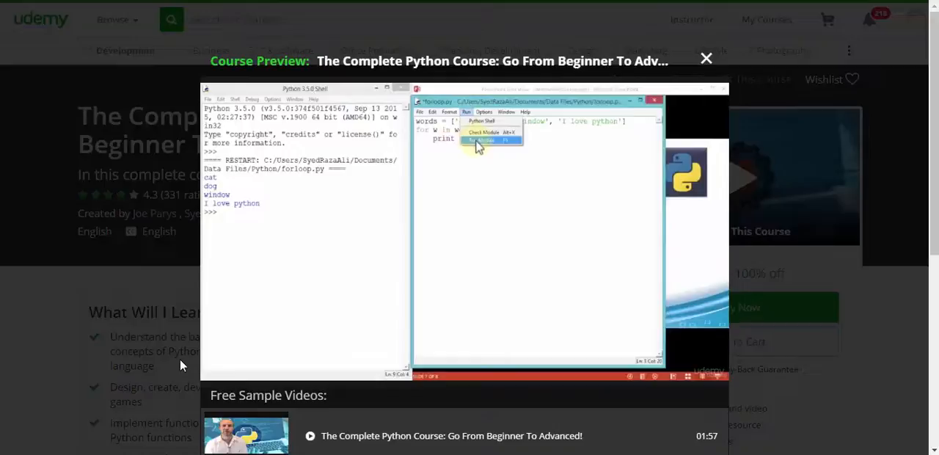
{"action": "left_click", "coordinate": [484, 140]}
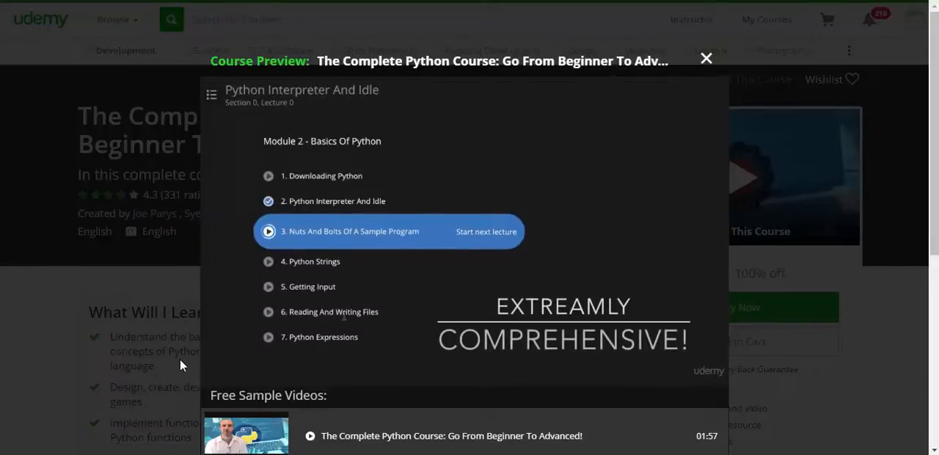
- Watch the module overview until 1:44 of 1:57 shows 'Take This Course'
{"action": "left_click", "coordinate": [486, 231]}
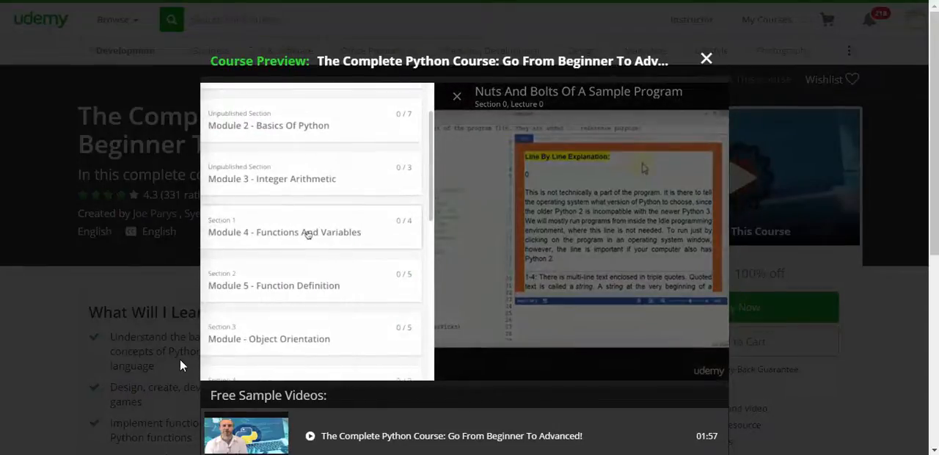
{"action": "left_click", "coordinate": [457, 96]}
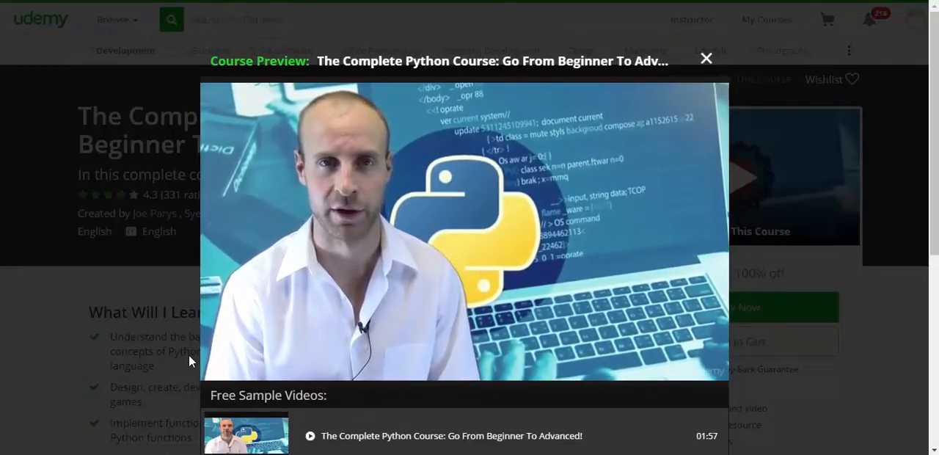
{"action": "left_click", "coordinate": [464, 227]}
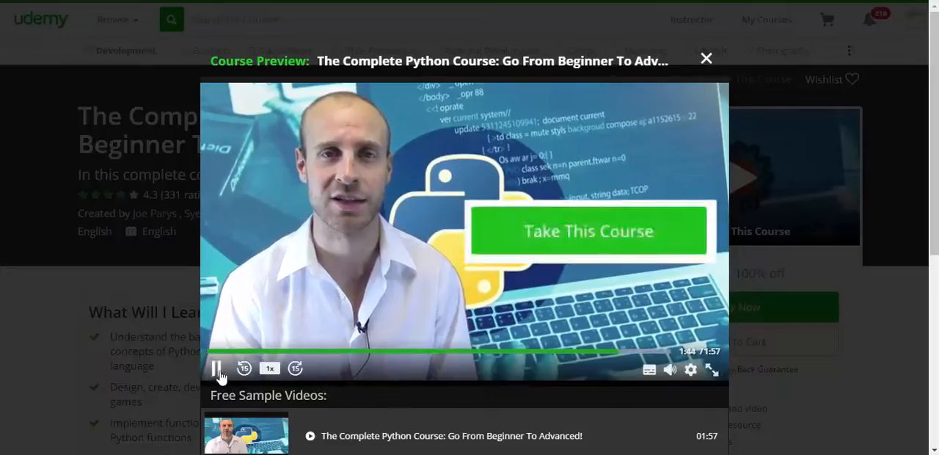